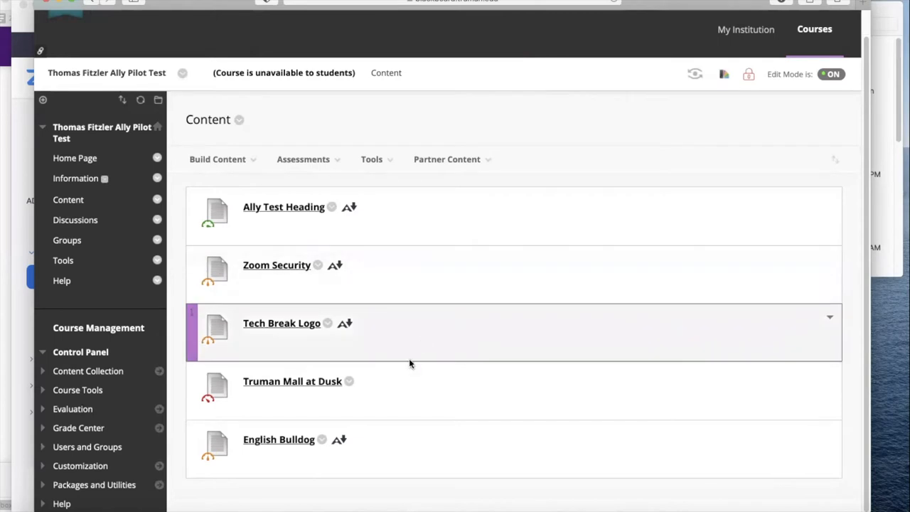
mouse_move(399, 386)
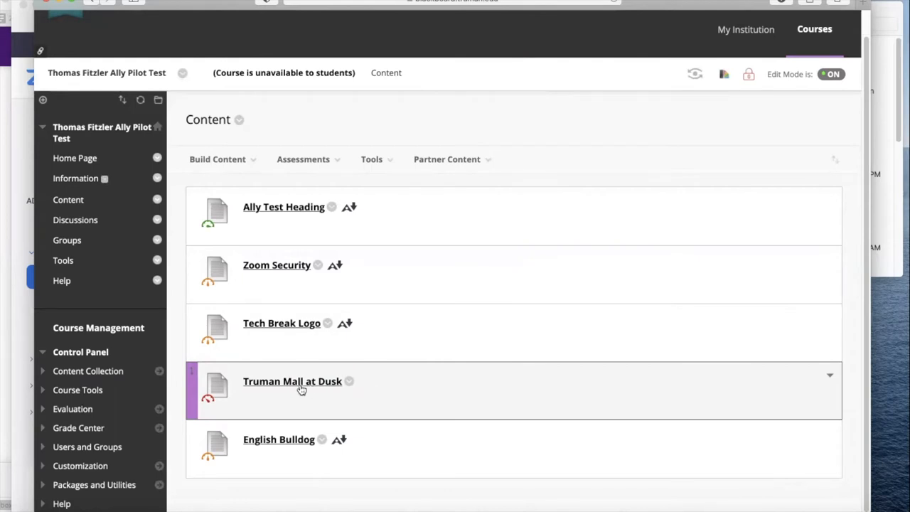
Step: Show the Truman Mall at Dusk image's 25% Ally feedback and the missing-description explanation
left_click(292, 381)
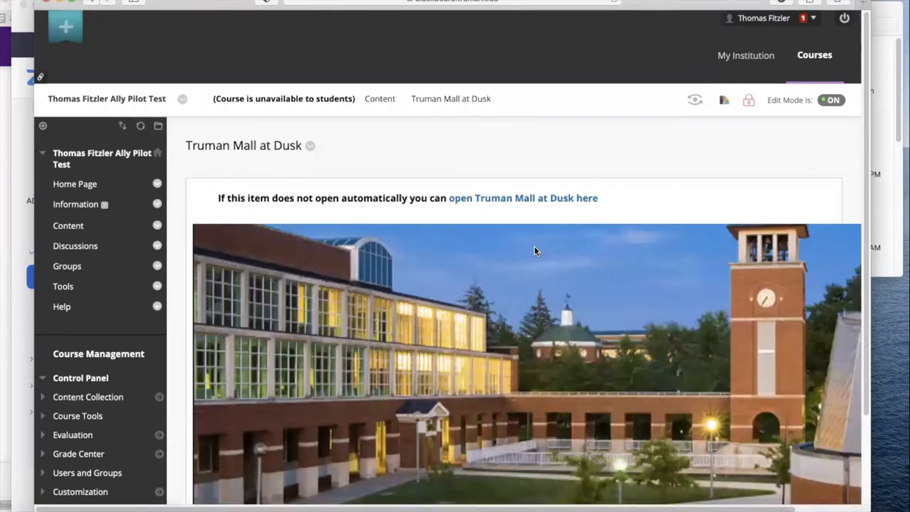
scroll("down", 3)
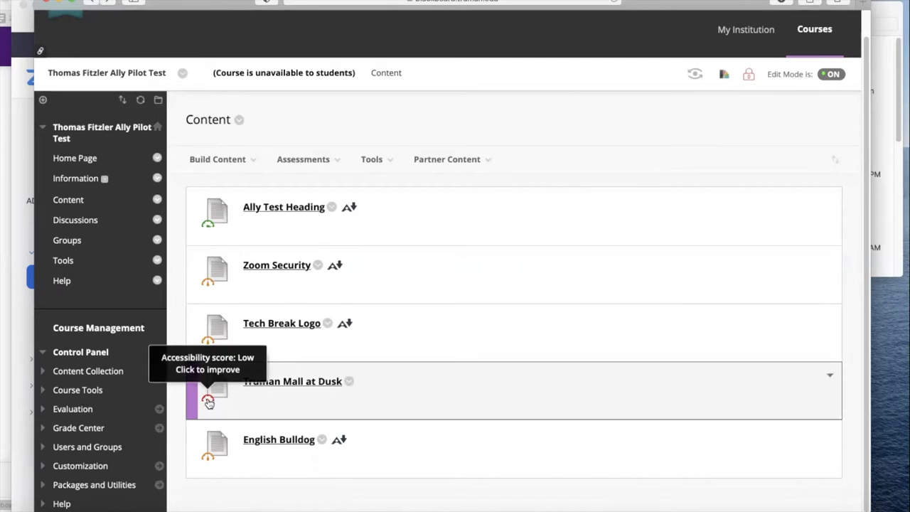
left_click(208, 401)
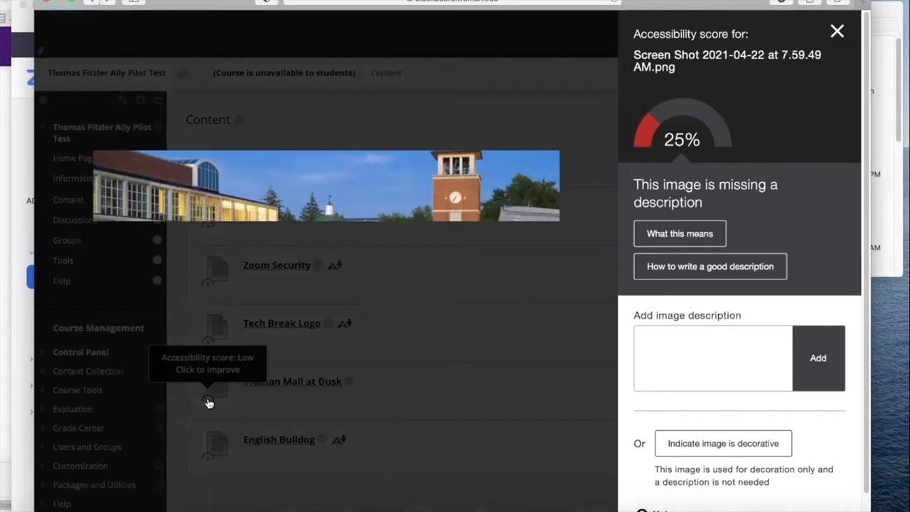
mouse_move(533, 266)
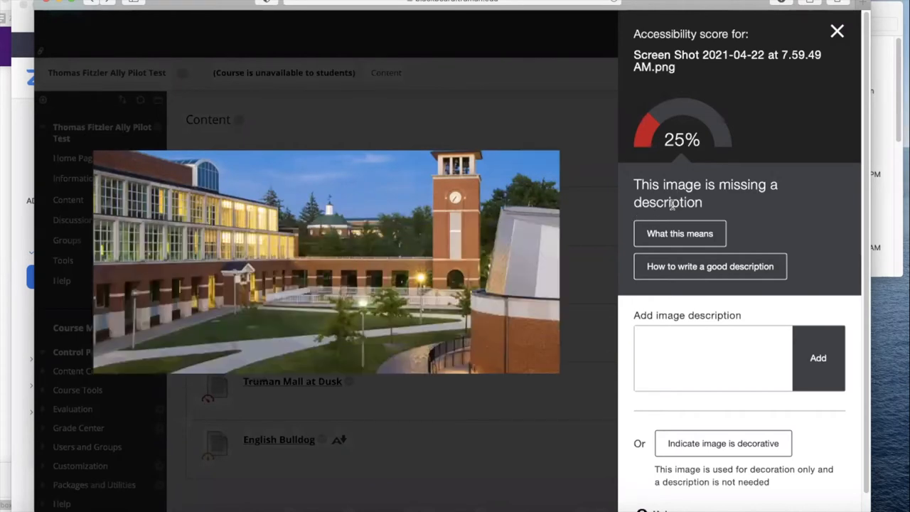
mouse_move(704, 209)
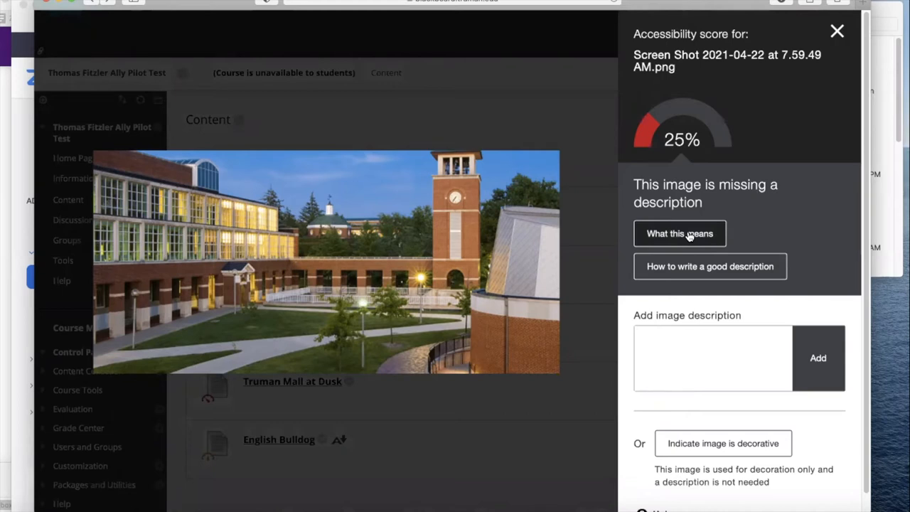
left_click(679, 233)
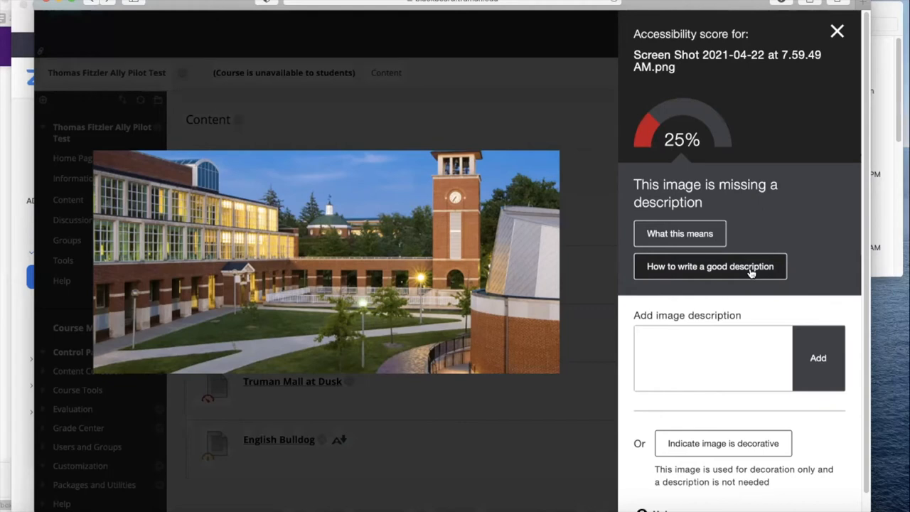
mouse_move(711, 358)
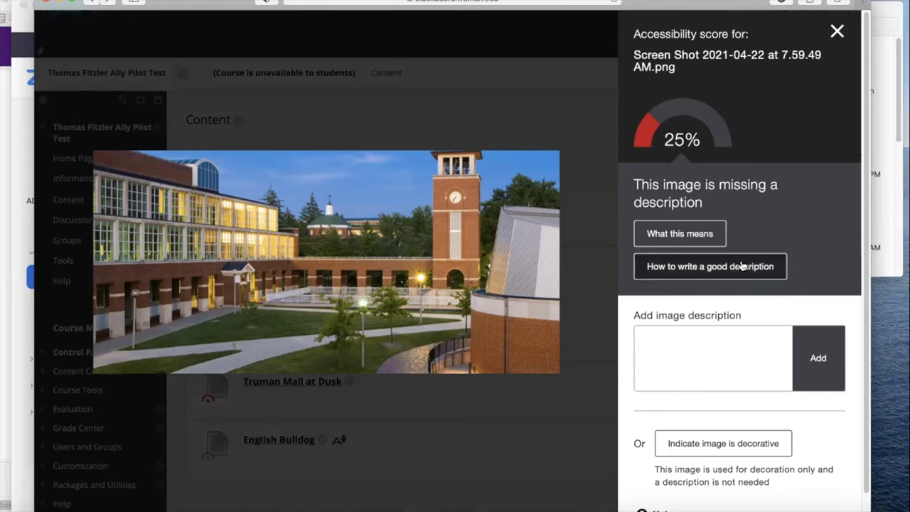
left_click(710, 265)
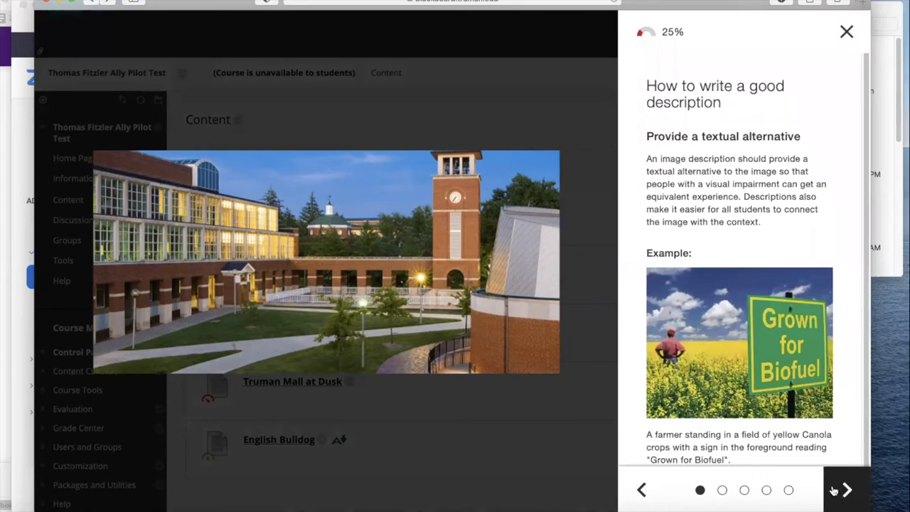
left_click(845, 490)
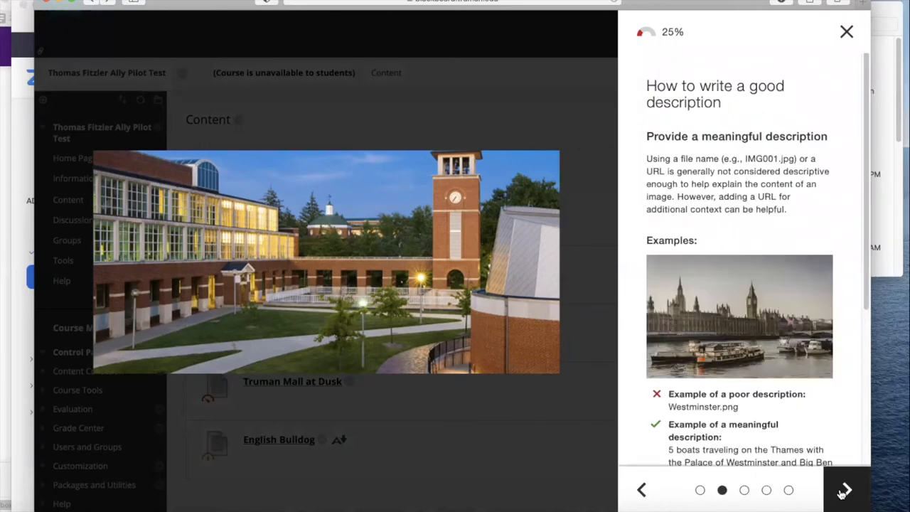
left_click(845, 489)
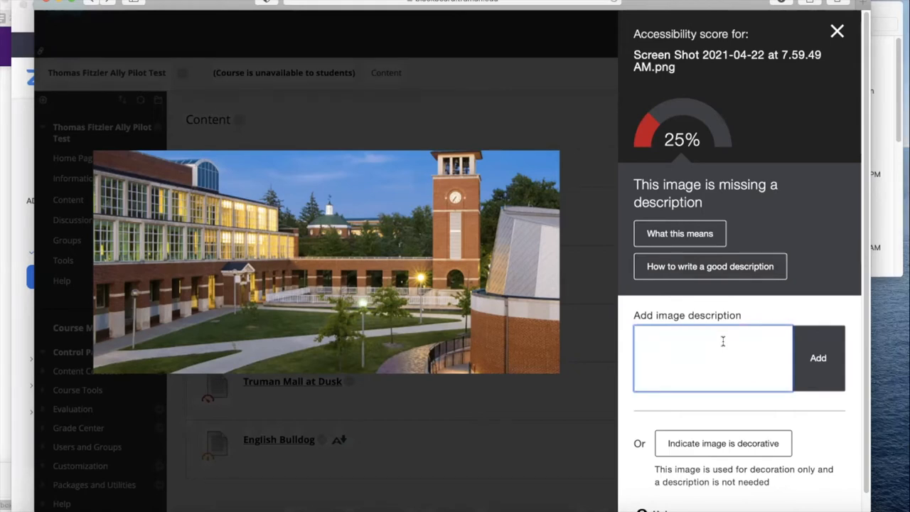
Step: Add the description 'An overhead view of the Truman Mall at dusk.' to the image, reaching 100%
type("An")
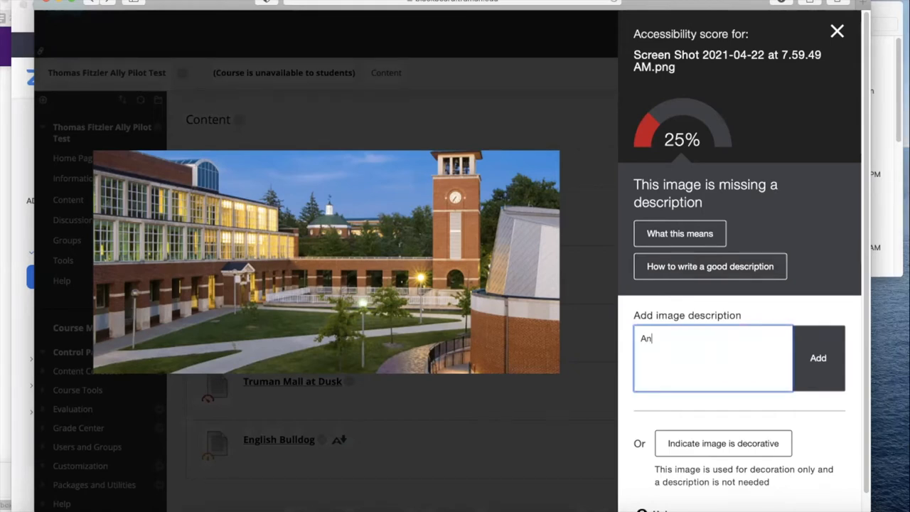
type("overhead view of the")
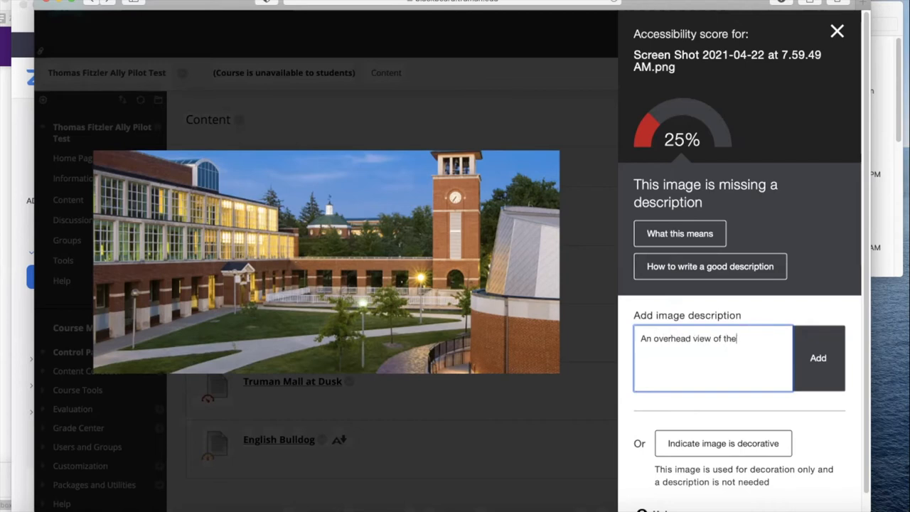
type("Truamn")
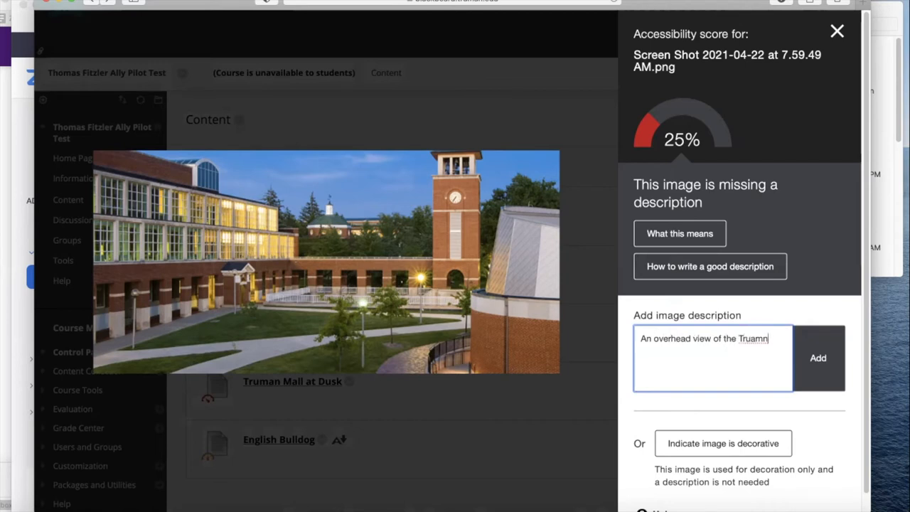
type("Truman")
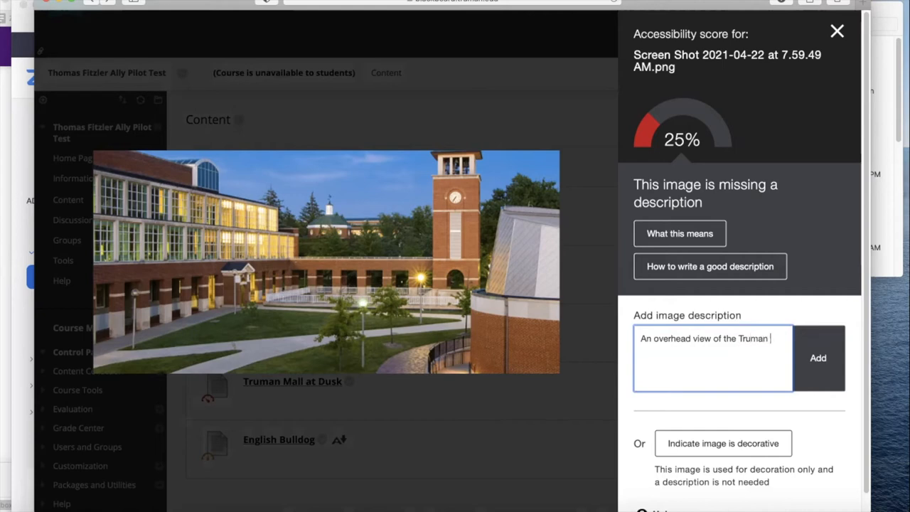
type("Mall at")
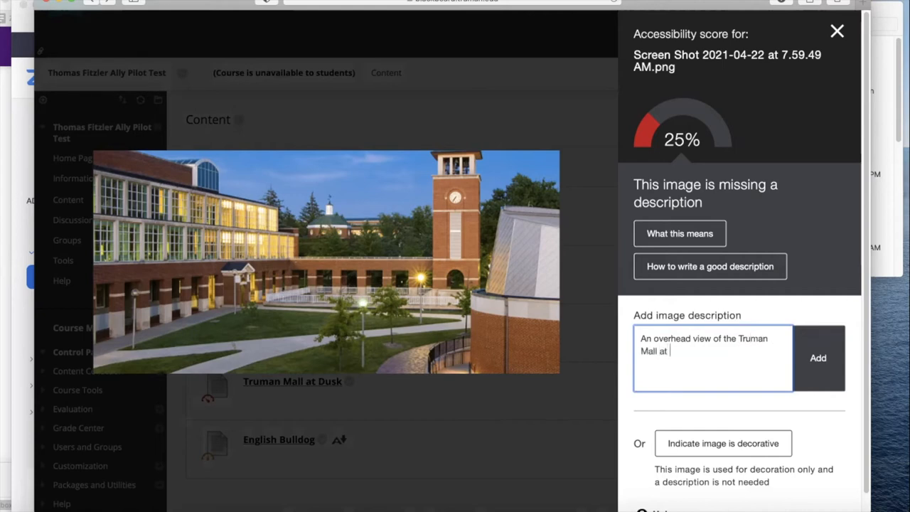
type("dusk.")
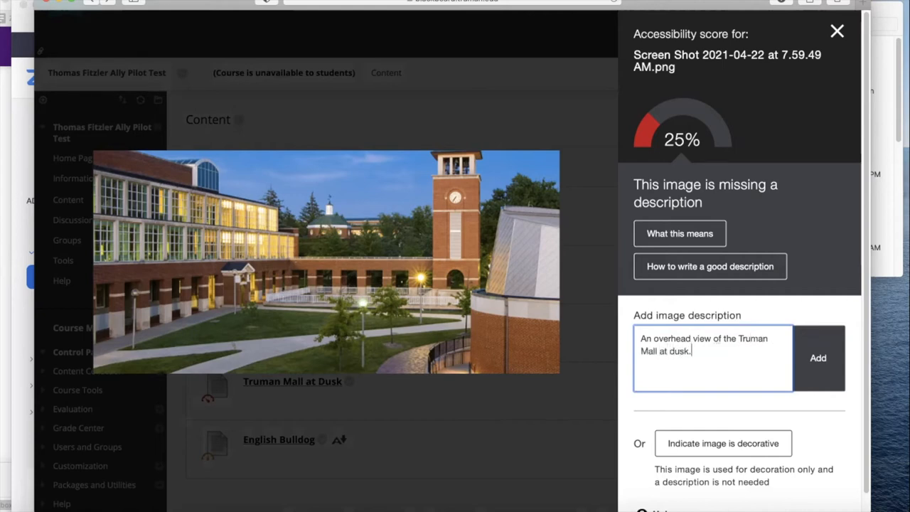
mouse_move(857, 330)
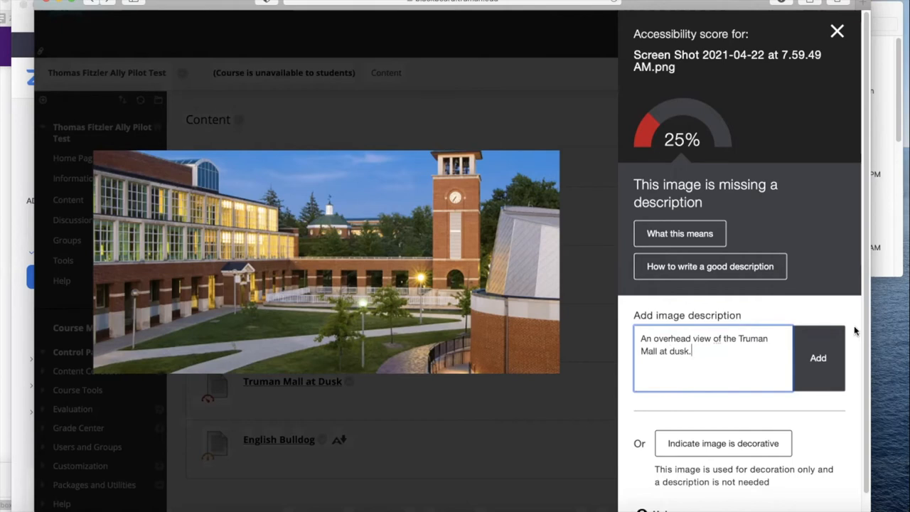
mouse_move(841, 284)
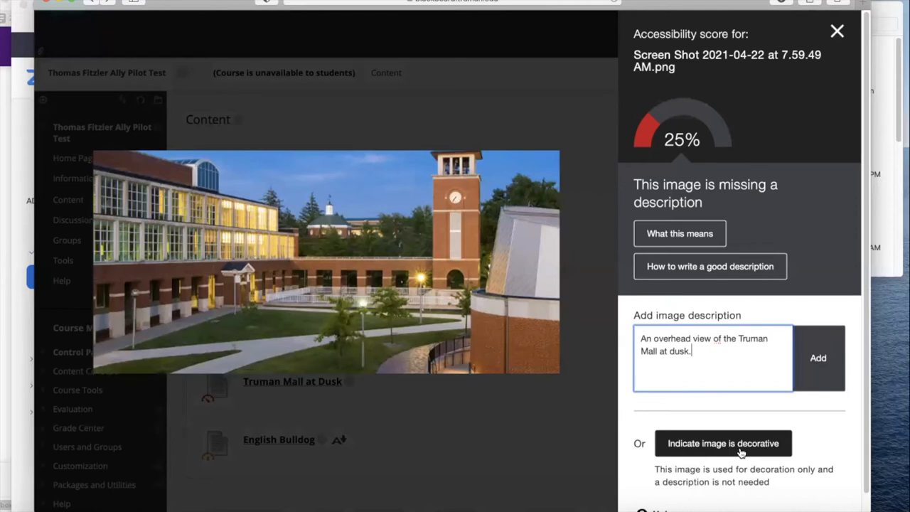
mouse_move(730, 357)
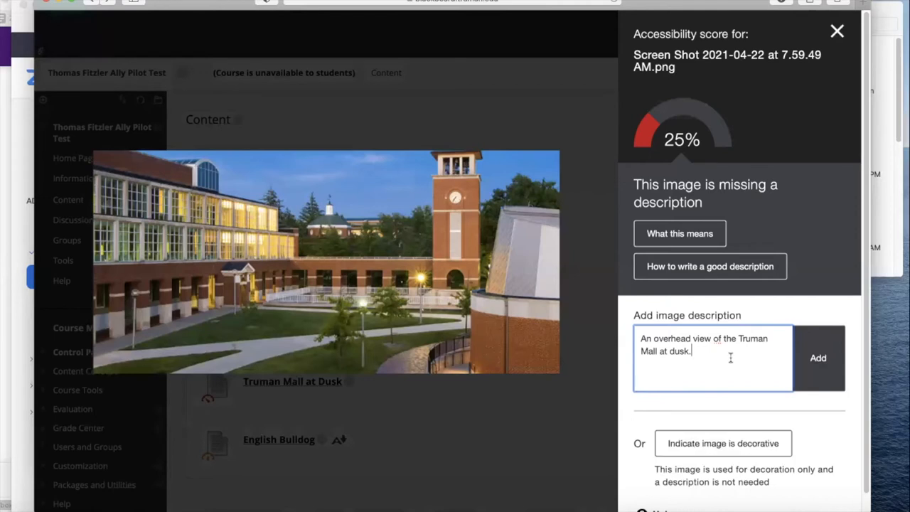
mouse_move(819, 358)
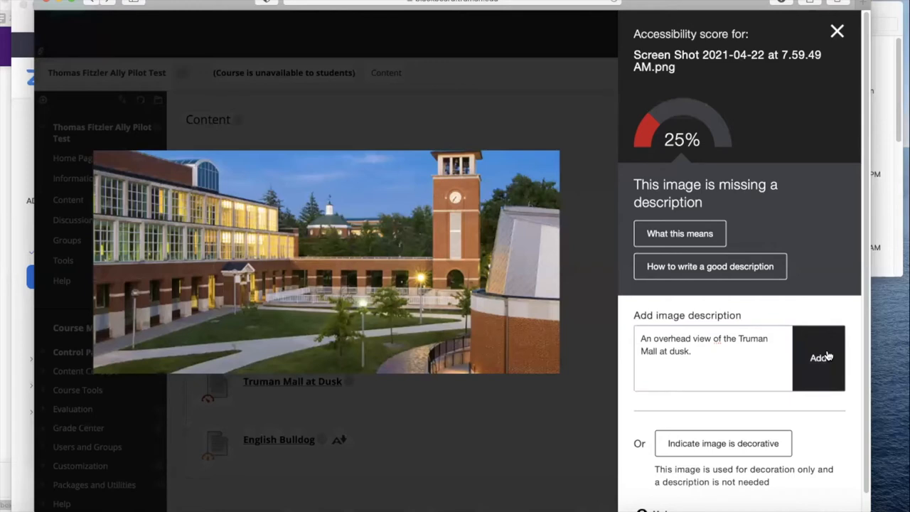
left_click(818, 358)
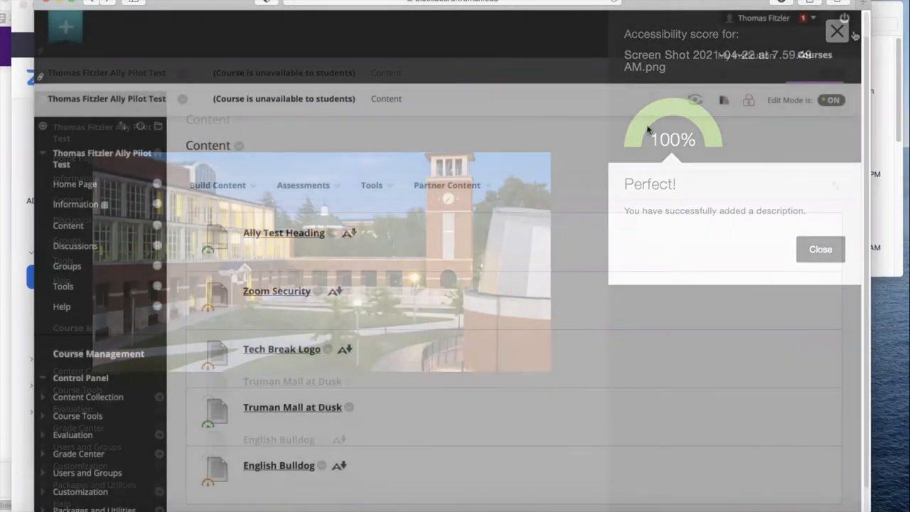
Step: Dismiss the 'Perfect!' confirmation to return to the Content page with Truman Mall now green
left_click(837, 31)
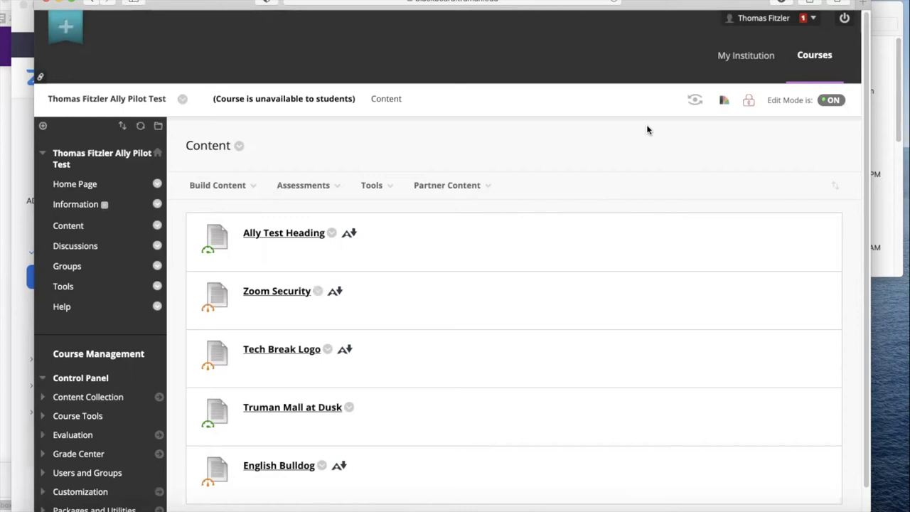
mouse_move(643, 133)
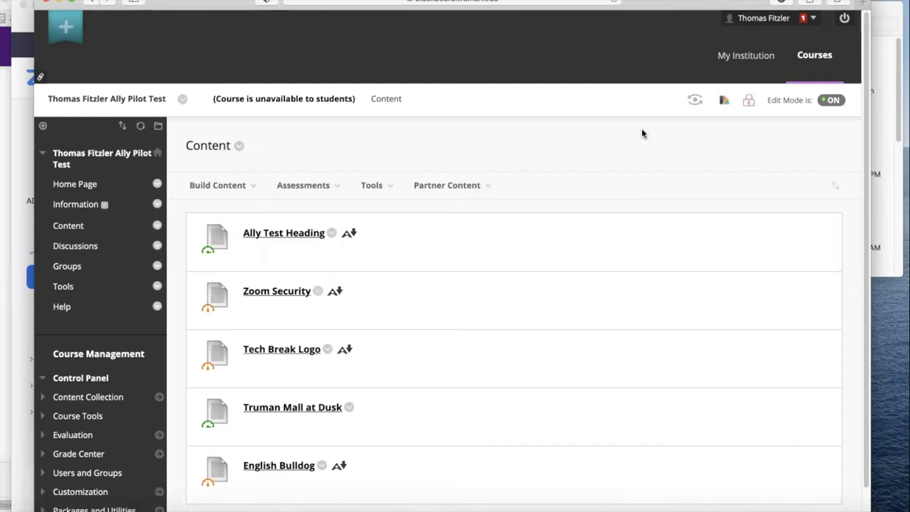
mouse_move(563, 185)
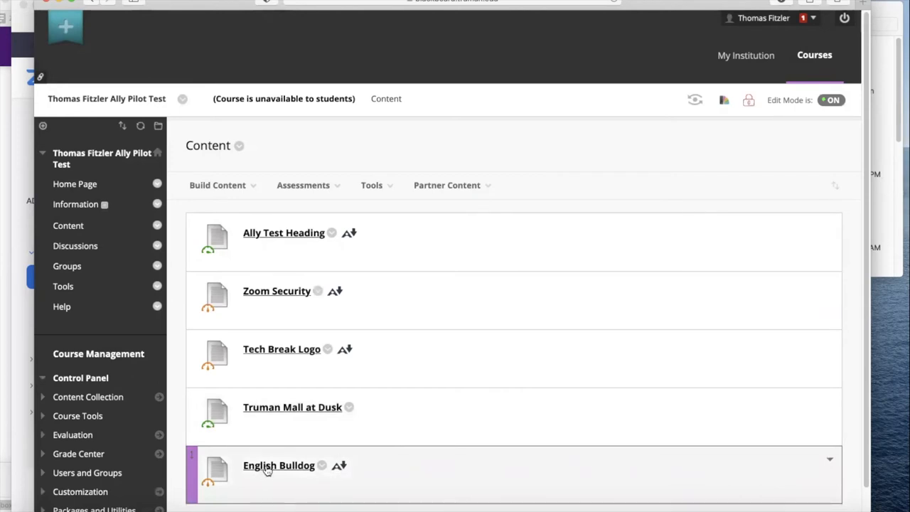
mouse_move(211, 493)
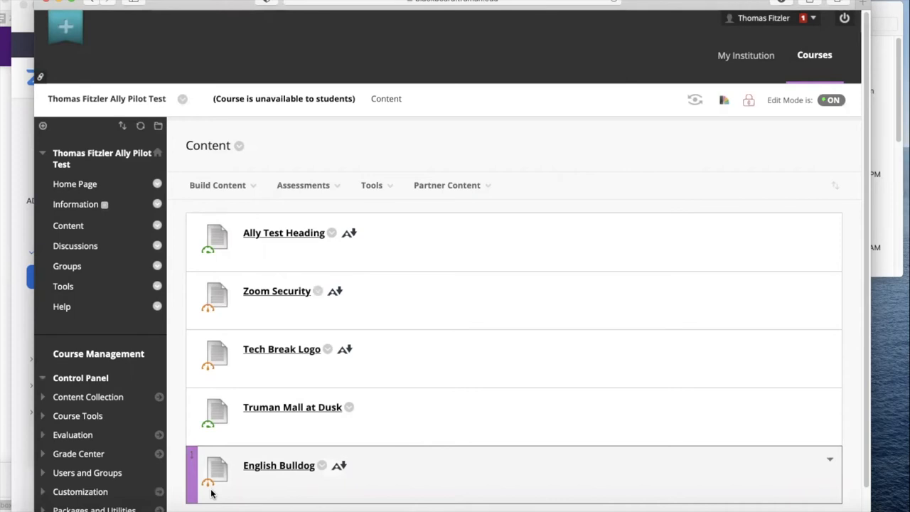
mouse_move(207, 482)
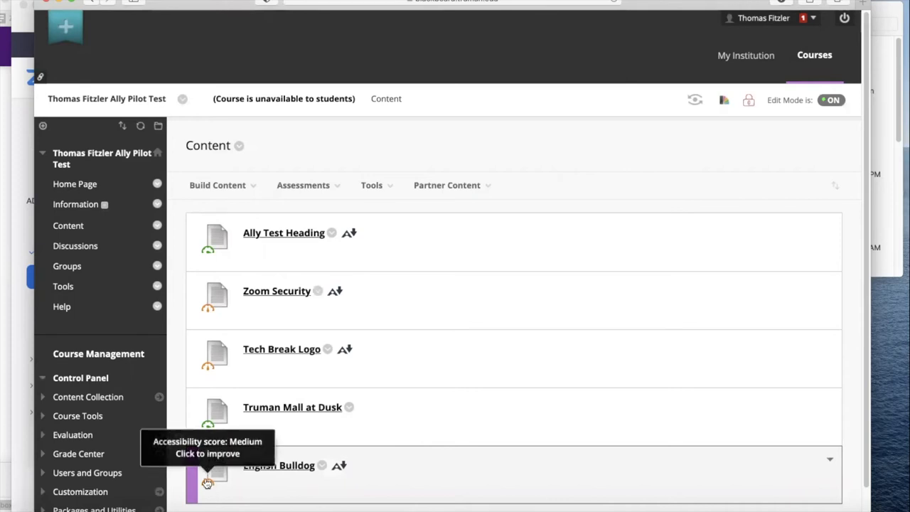
left_click(207, 484)
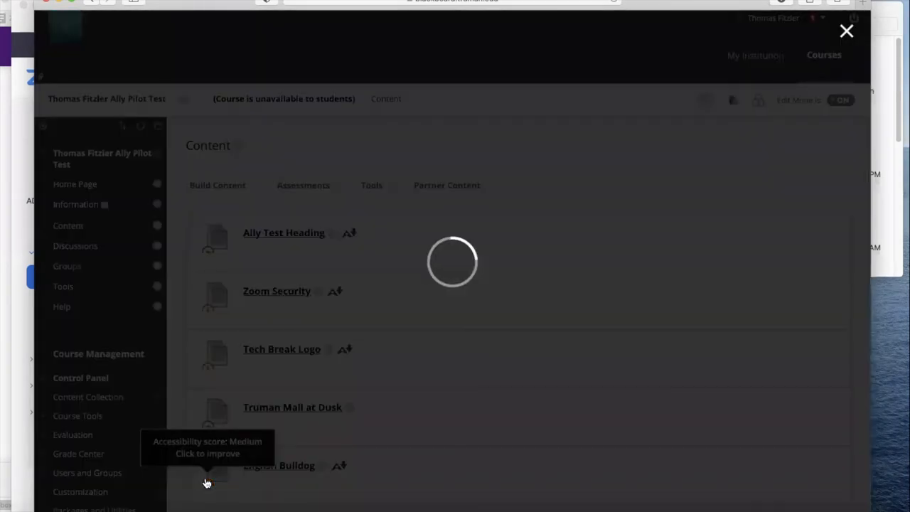
mouse_move(629, 140)
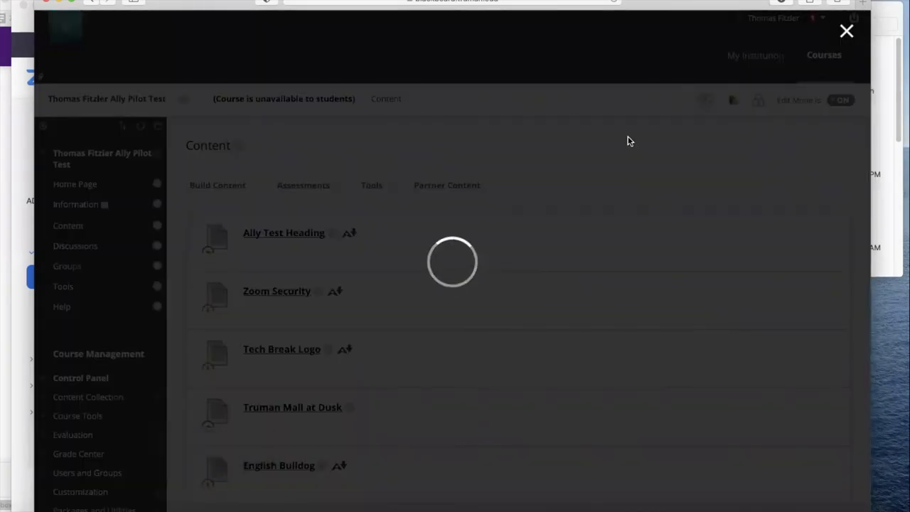
left_click(340, 465)
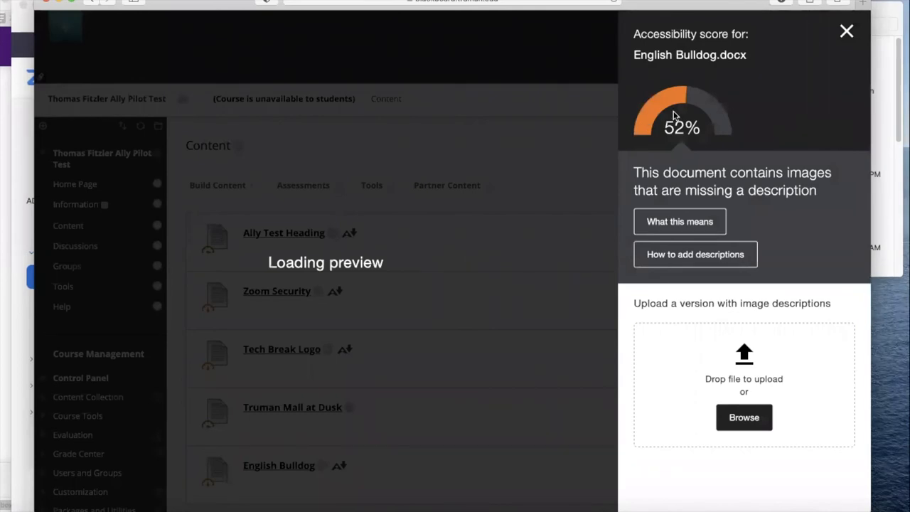
mouse_move(745, 183)
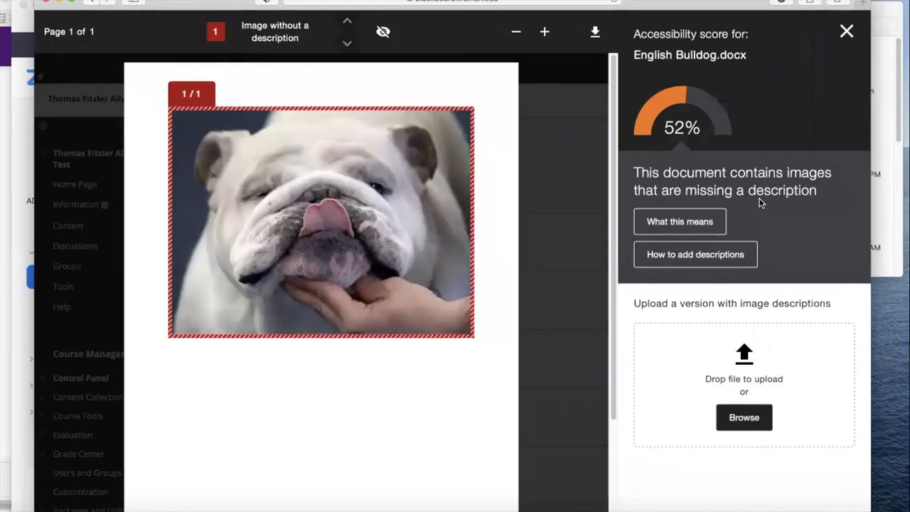
mouse_move(318, 238)
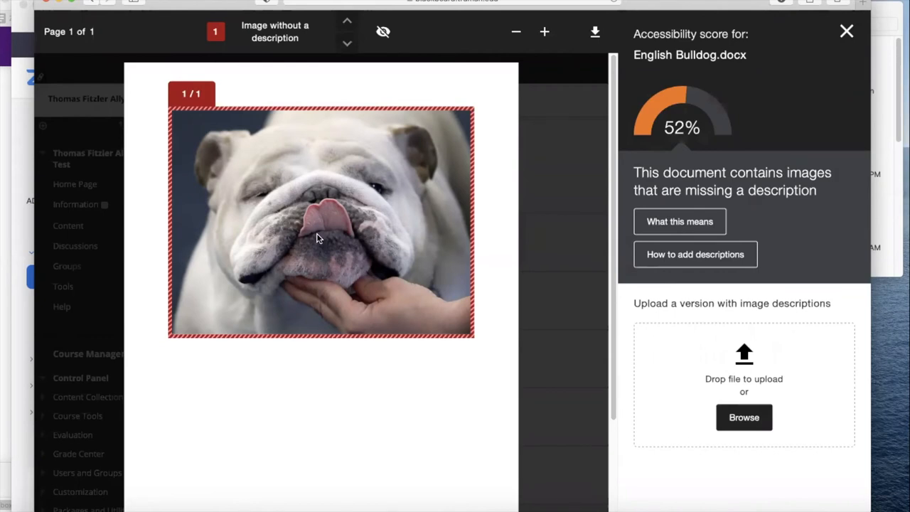
mouse_move(363, 221)
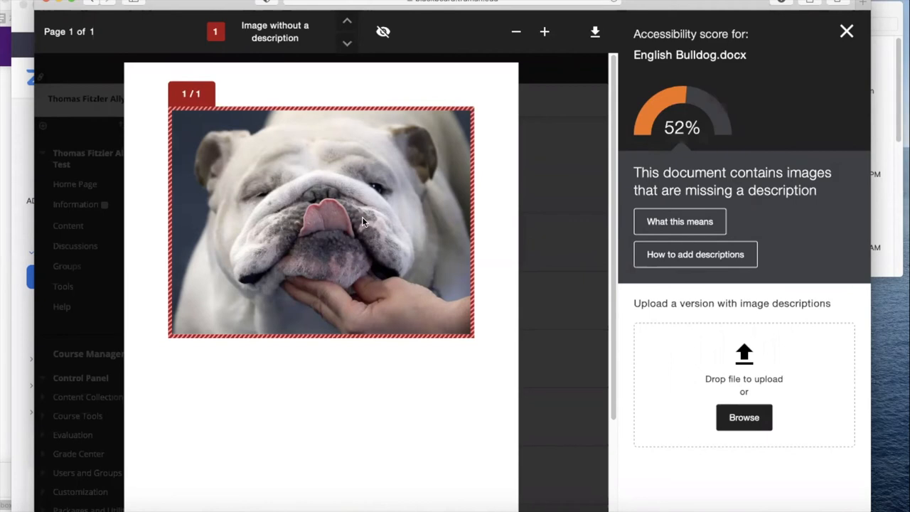
mouse_move(130, 505)
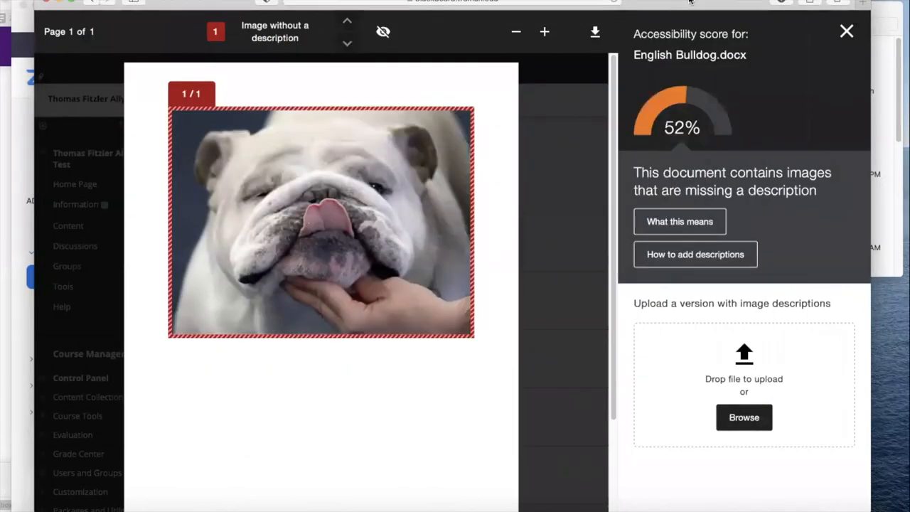
mouse_move(737, 169)
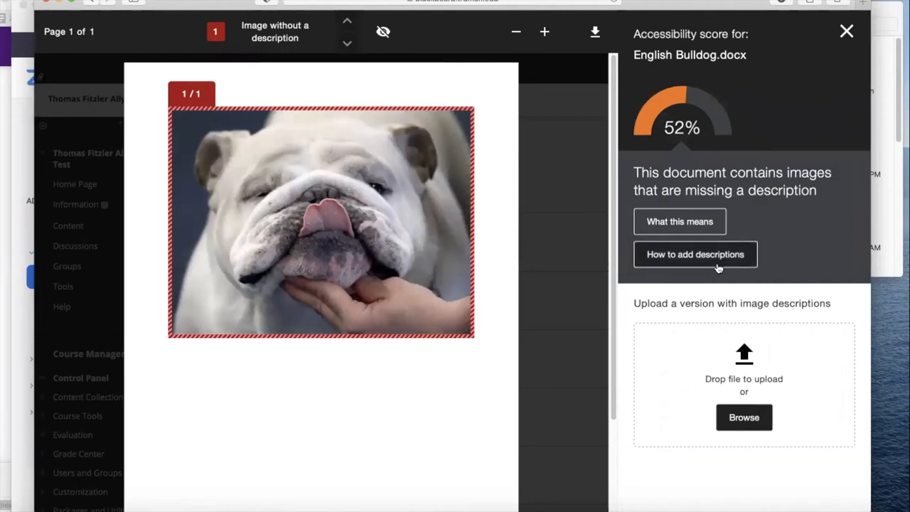
Step: View Ally's step-by-step guide for adding image descriptions to English Bulldog.docx
left_click(695, 254)
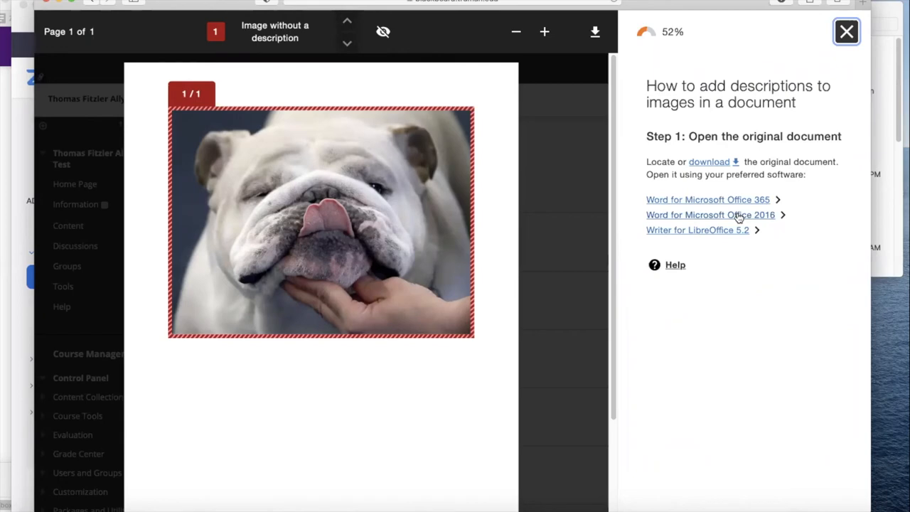
mouse_move(739, 214)
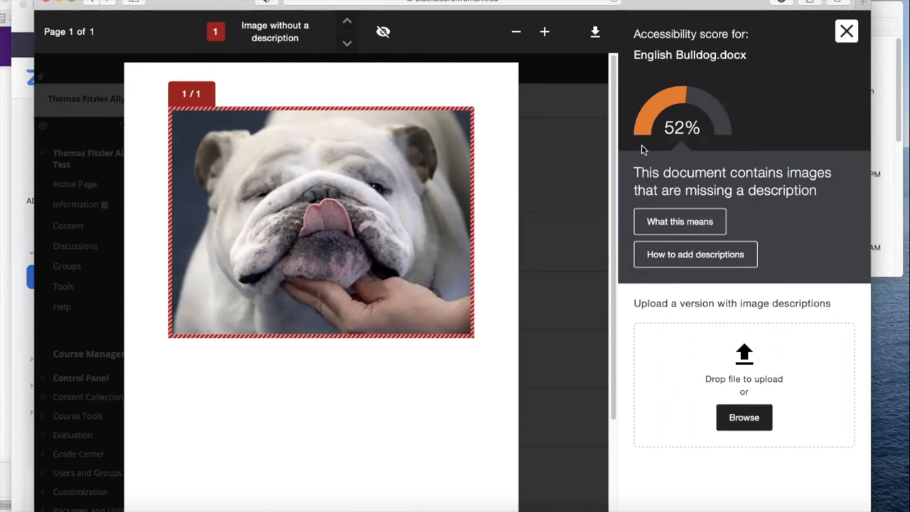
mouse_move(140, 502)
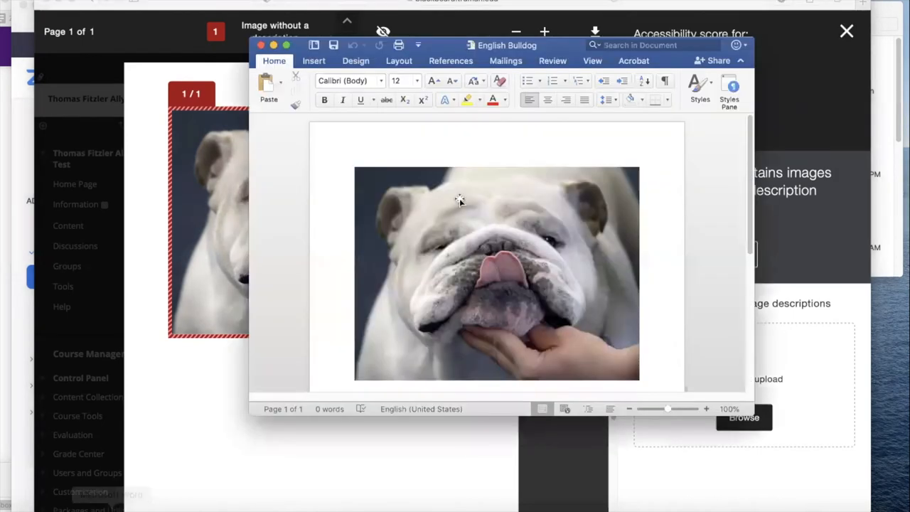
Step: Show the bulldog picture's Format Picture Layout & Properties settings with Alt Text expanded
left_click(461, 202)
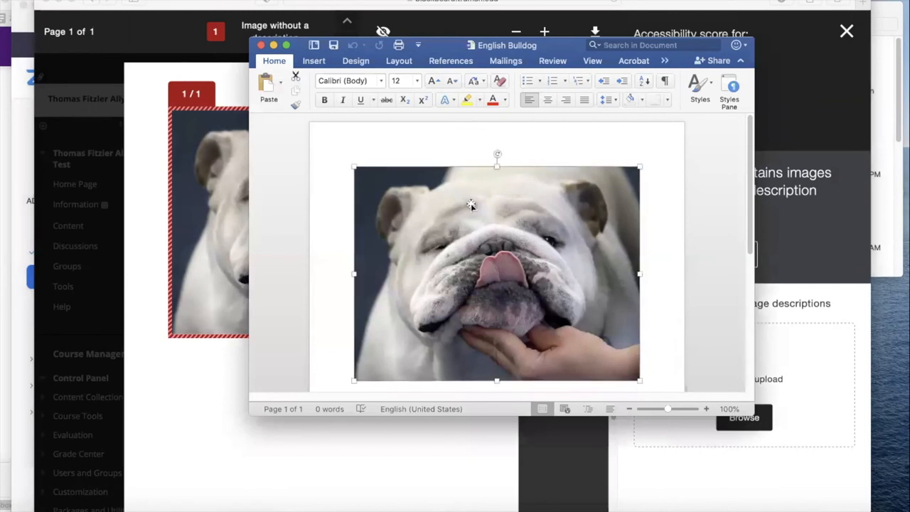
right_click(472, 205)
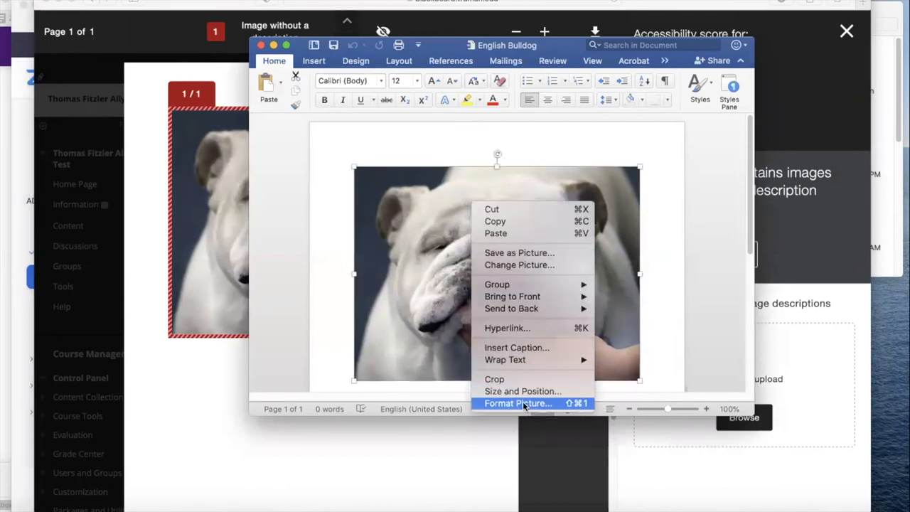
mouse_move(537, 409)
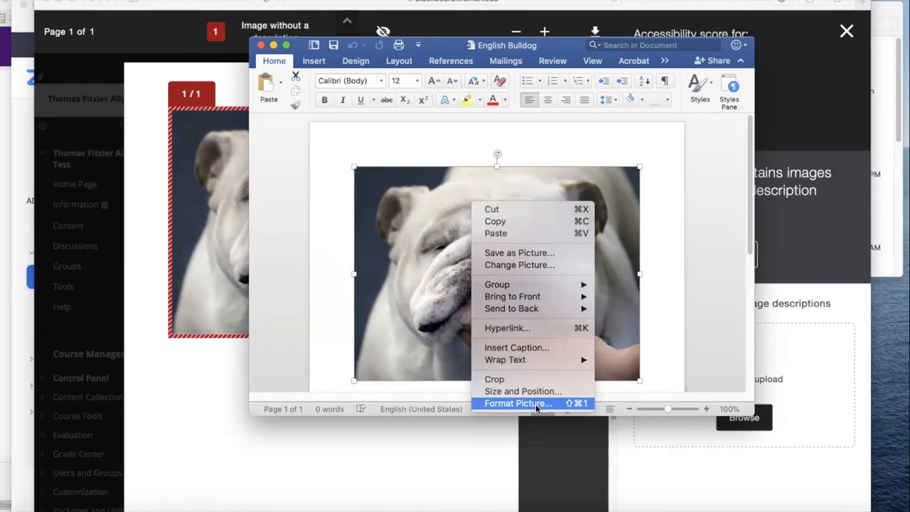
left_click(517, 403)
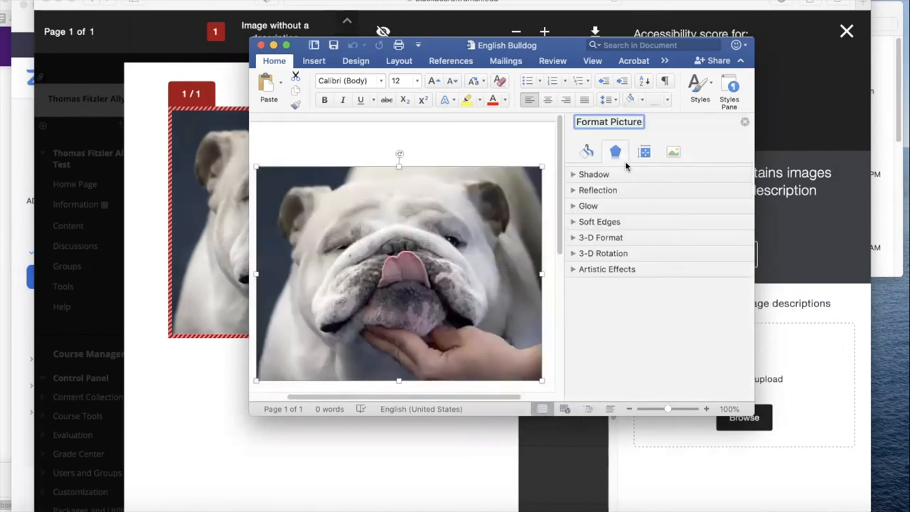
left_click(645, 152)
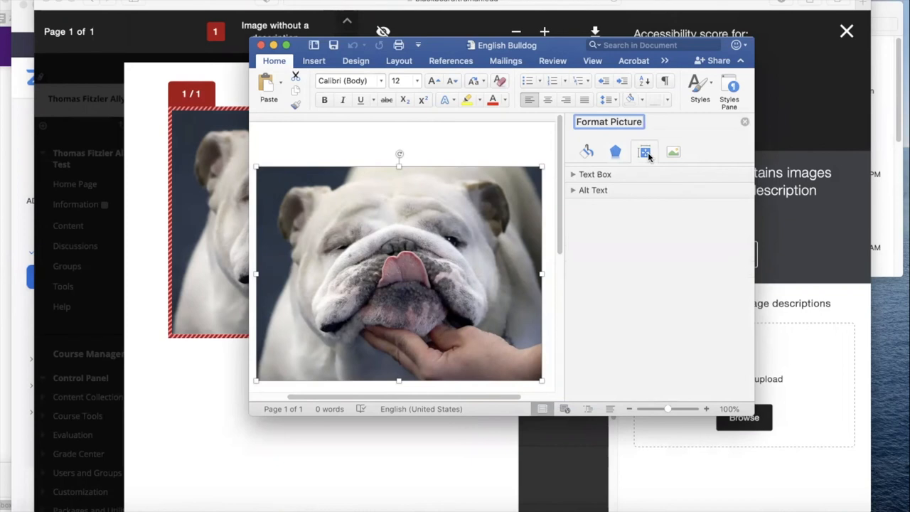
left_click(573, 190)
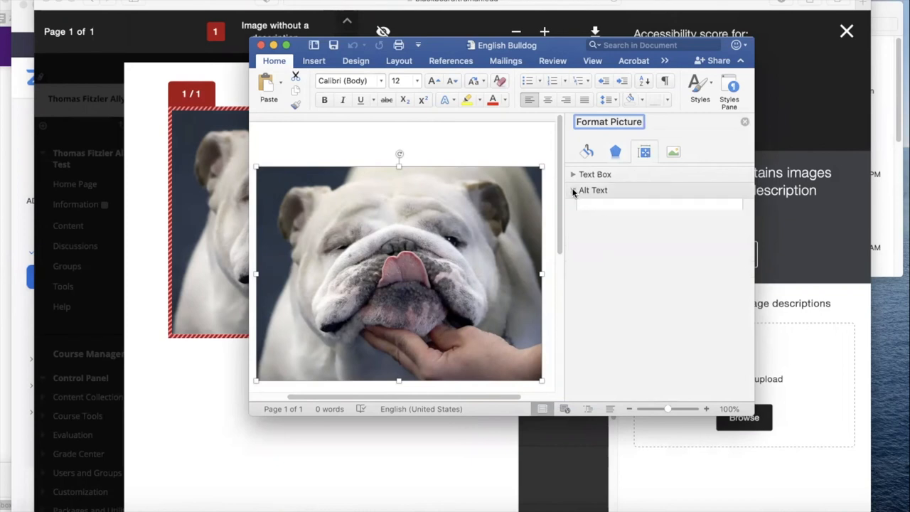
Step: Give the picture alt text title 'English Bulldog' and description 'White English Bulldog with tongue sticking out.'
left_click(573, 190)
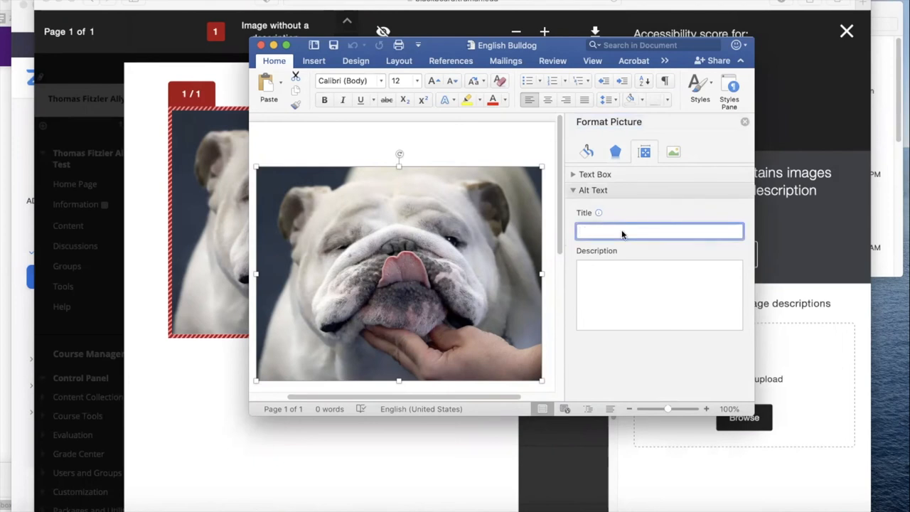
type("English Bulldog")
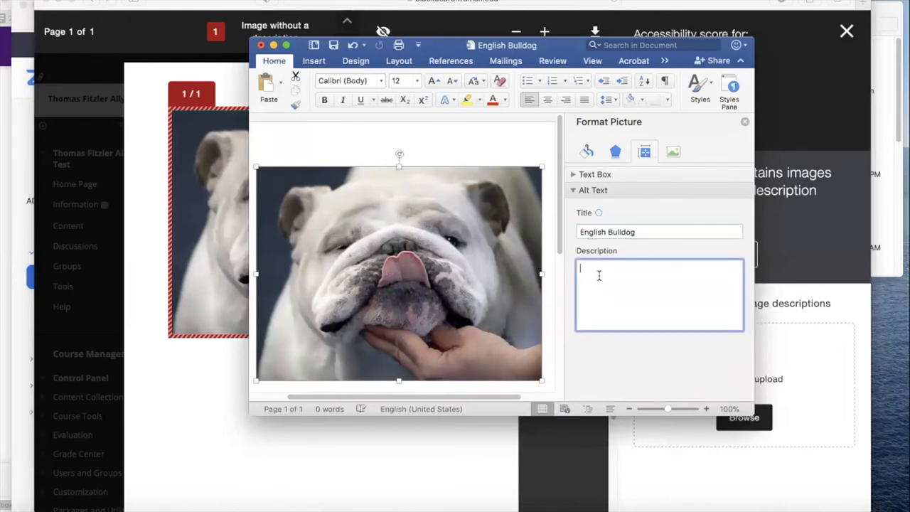
type("White English Bull")
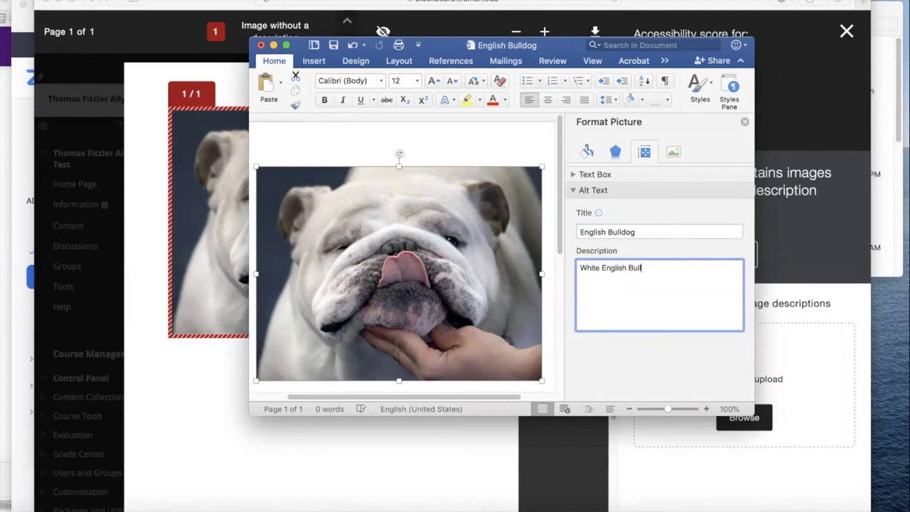
type("dog with tongue sticking out")
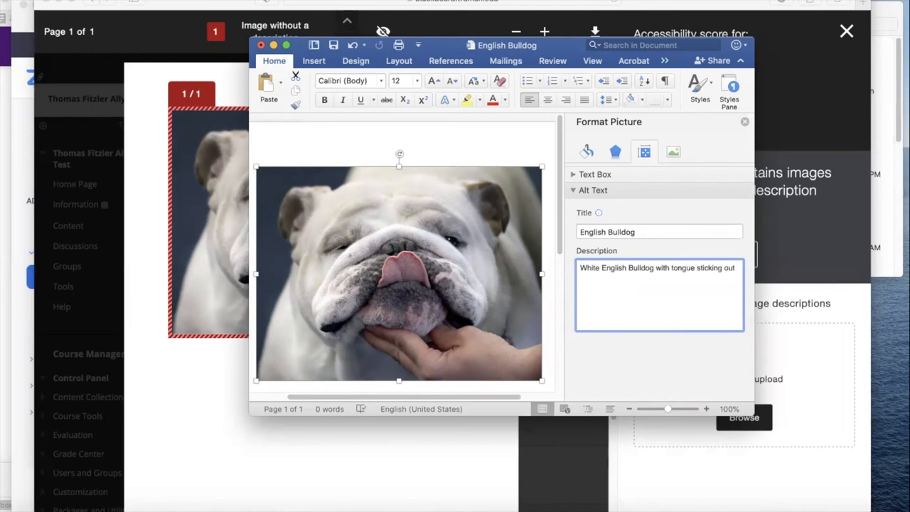
type(".")
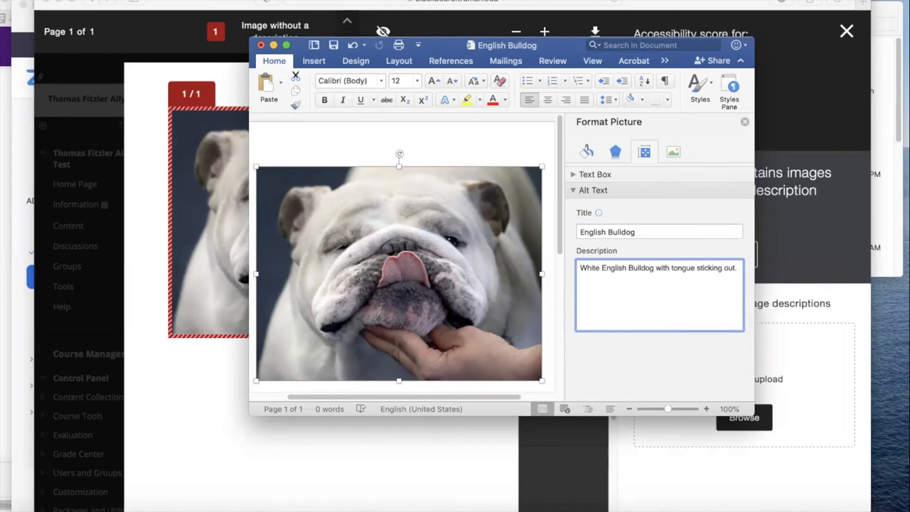
mouse_move(502, 142)
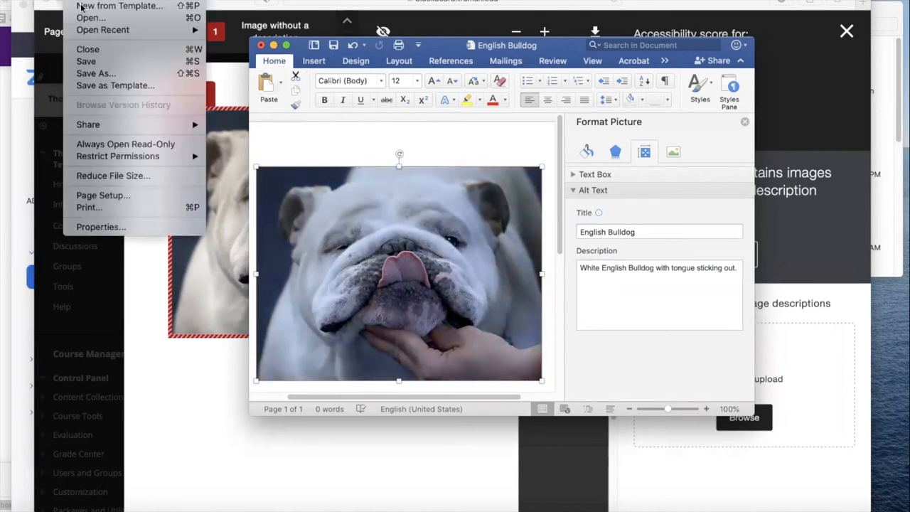
mouse_move(96, 73)
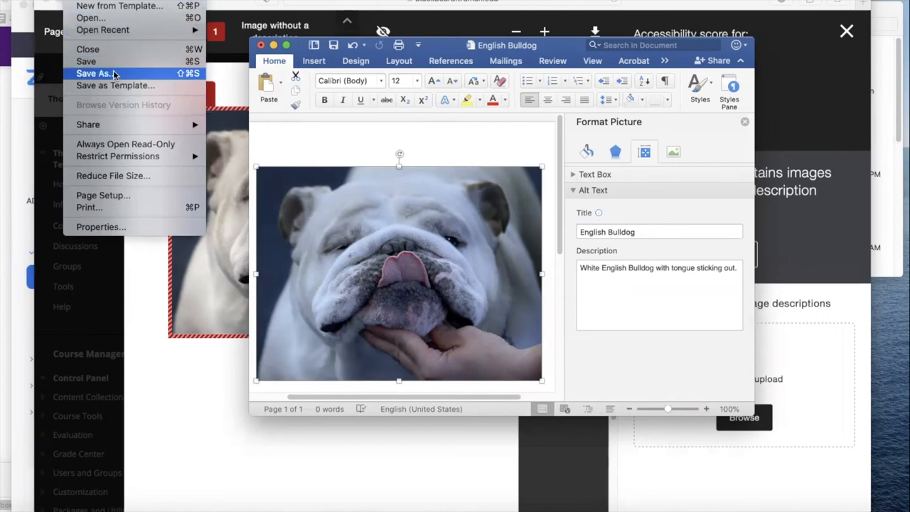
Step: Save English Bulldog over its existing copy in Documents and return to the Ally report
left_click(93, 73)
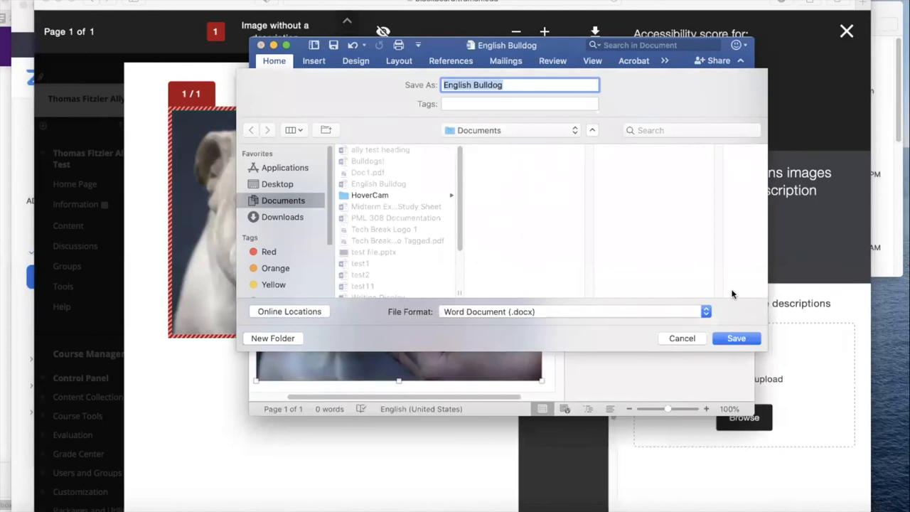
left_click(736, 337)
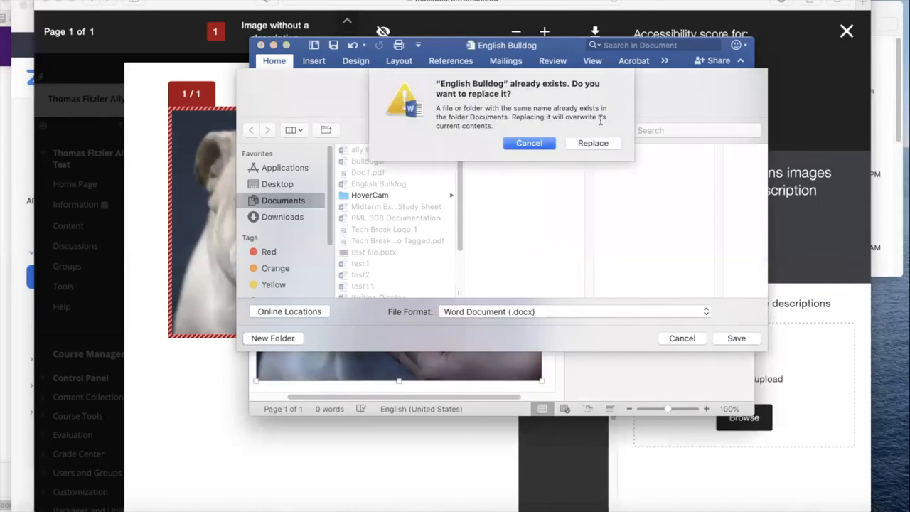
left_click(593, 143)
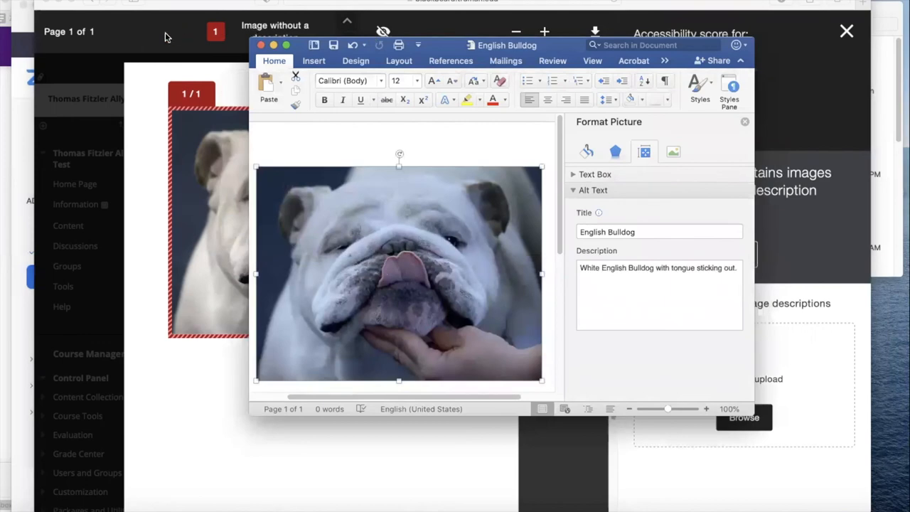
left_click(261, 44)
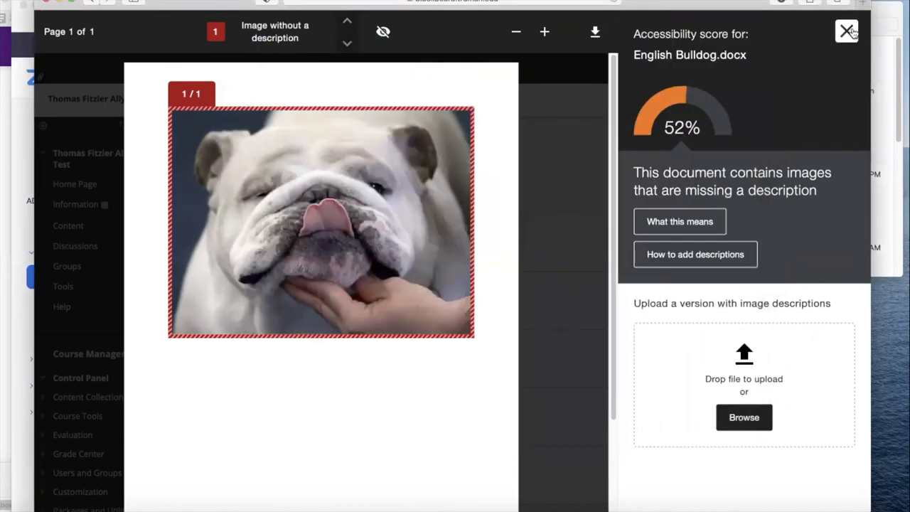
left_click(847, 32)
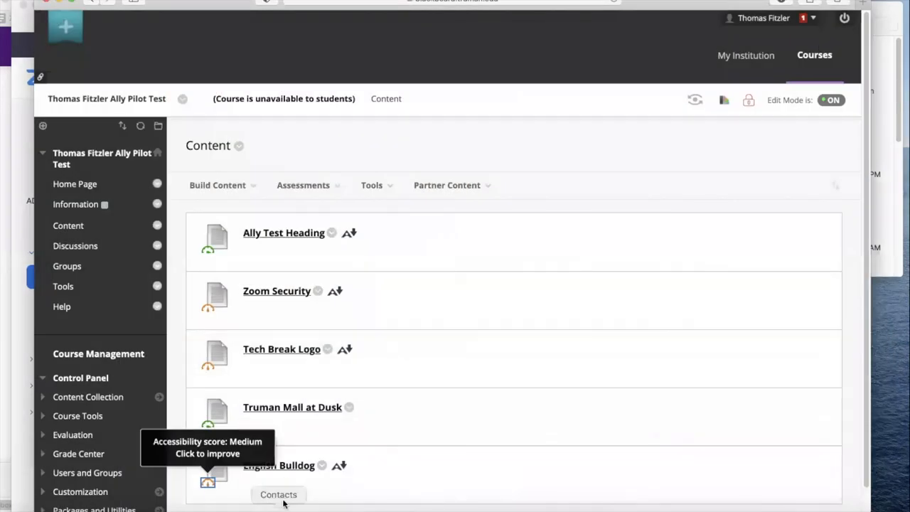
left_click(279, 465)
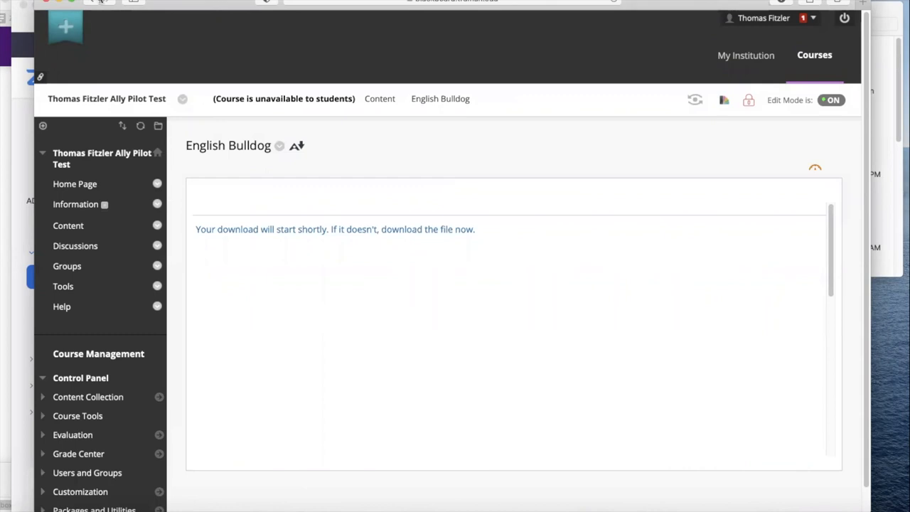
left_click(218, 185)
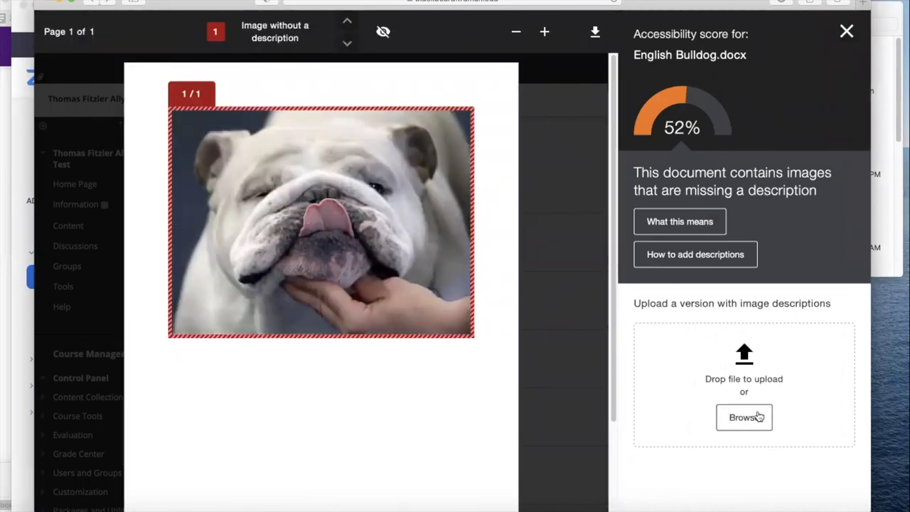
Step: Upload the revised English Bulldog document from Documents as the described version in Ally
left_click(744, 418)
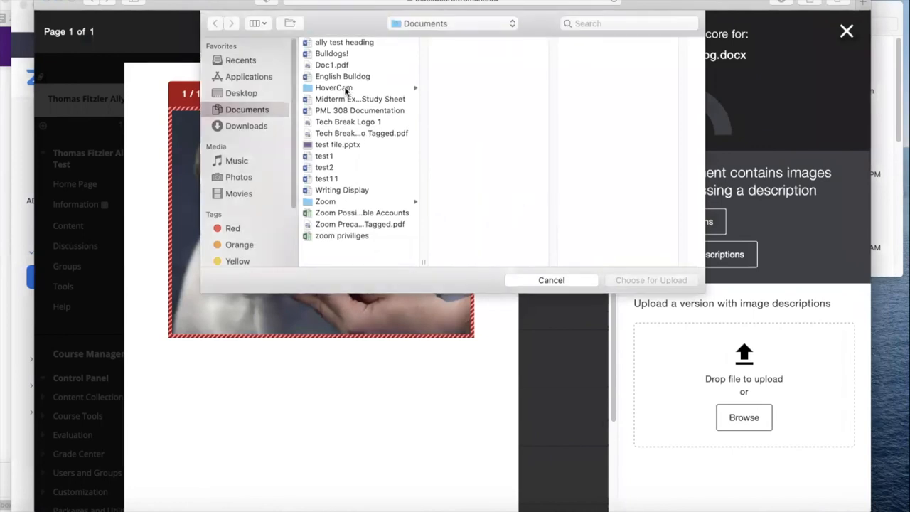
left_click(342, 76)
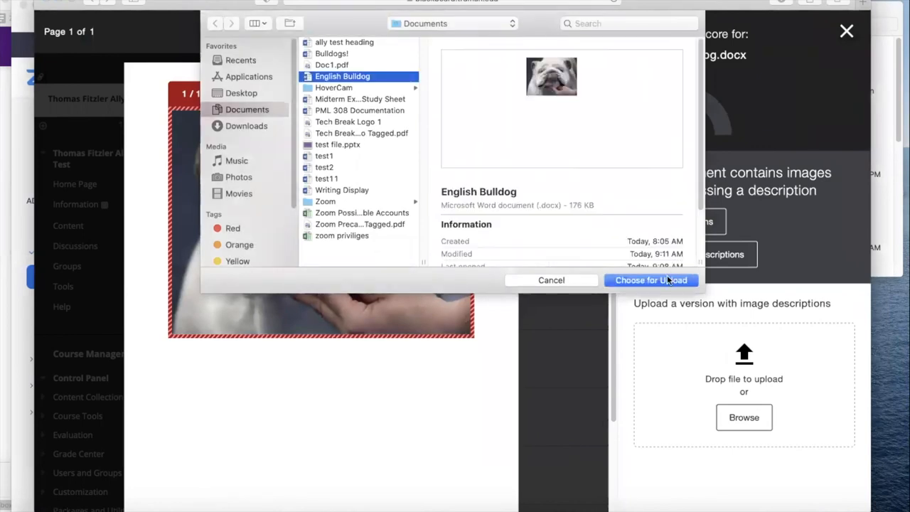
left_click(650, 279)
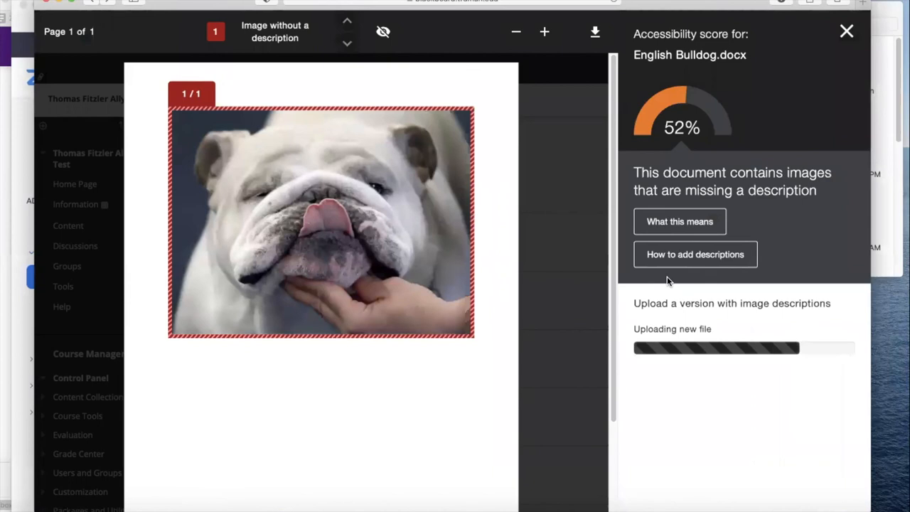